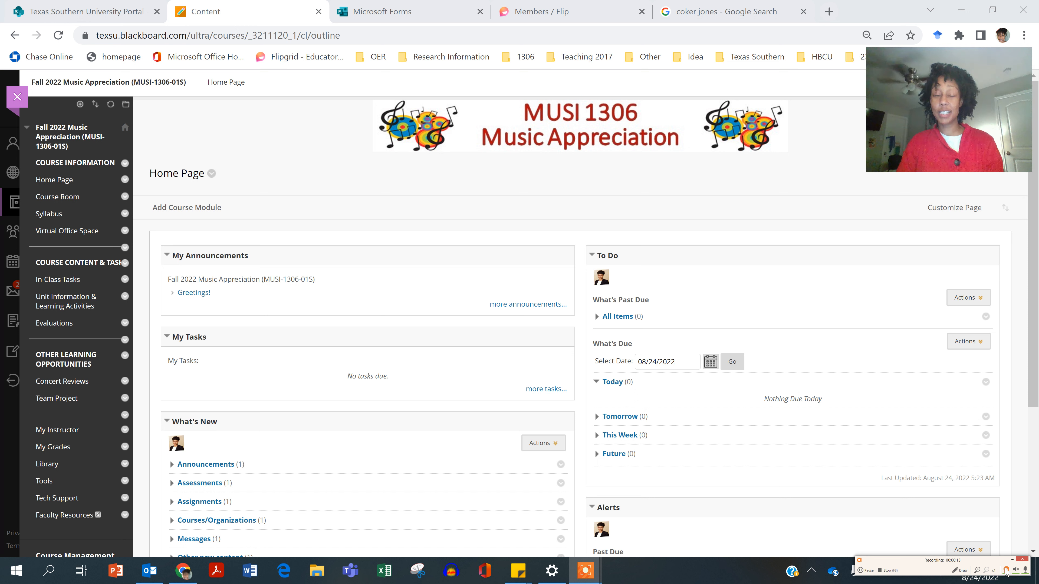
mouse_move(514, 290)
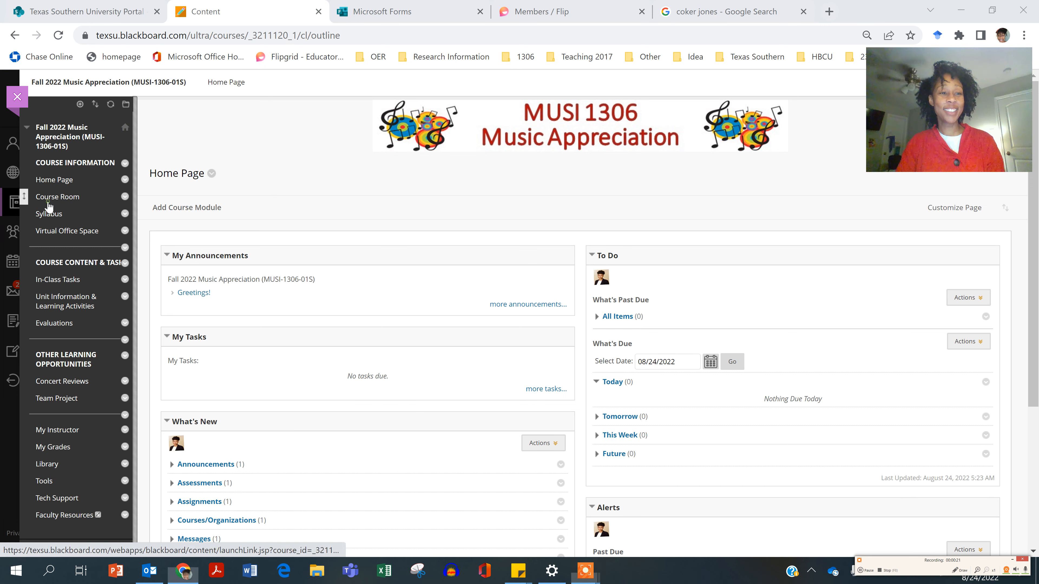
Go to the course's Collaborate Ultra Course Room from the course menu
click(58, 197)
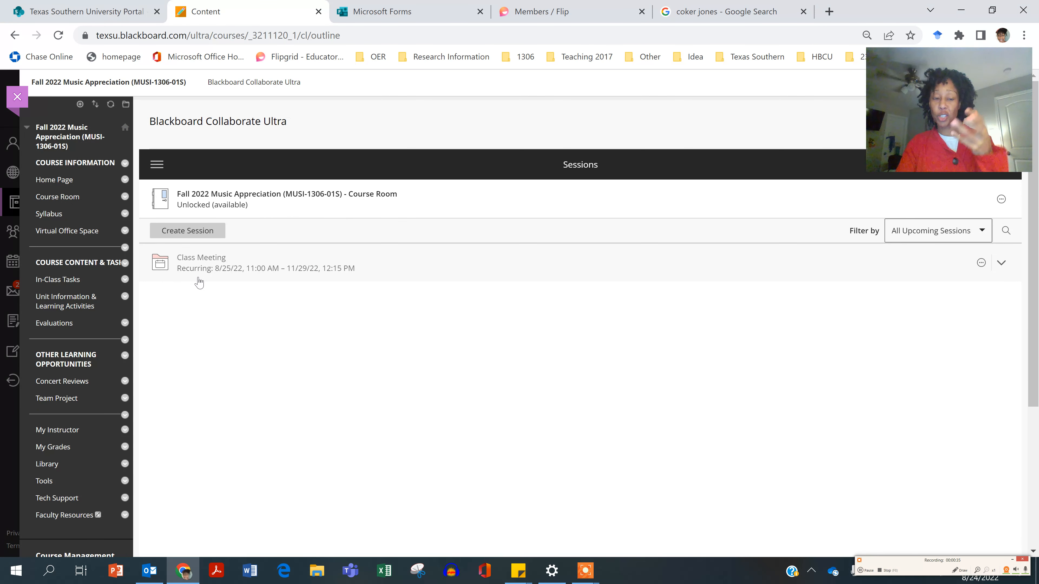
mouse_move(228, 275)
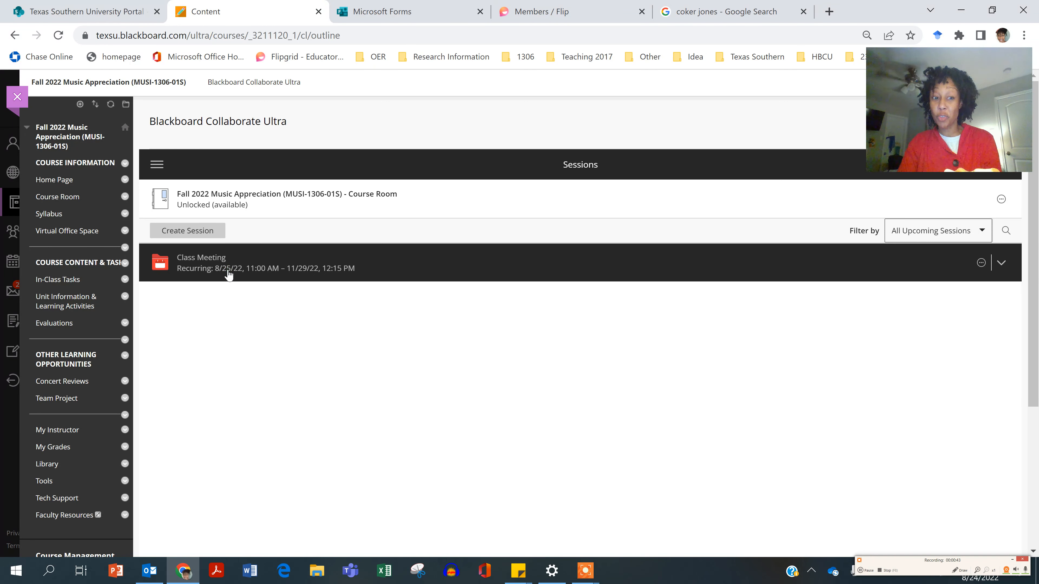
Expand the recurring Class Meeting (8/25–11/29) into its individual dated sessions
click(1000, 262)
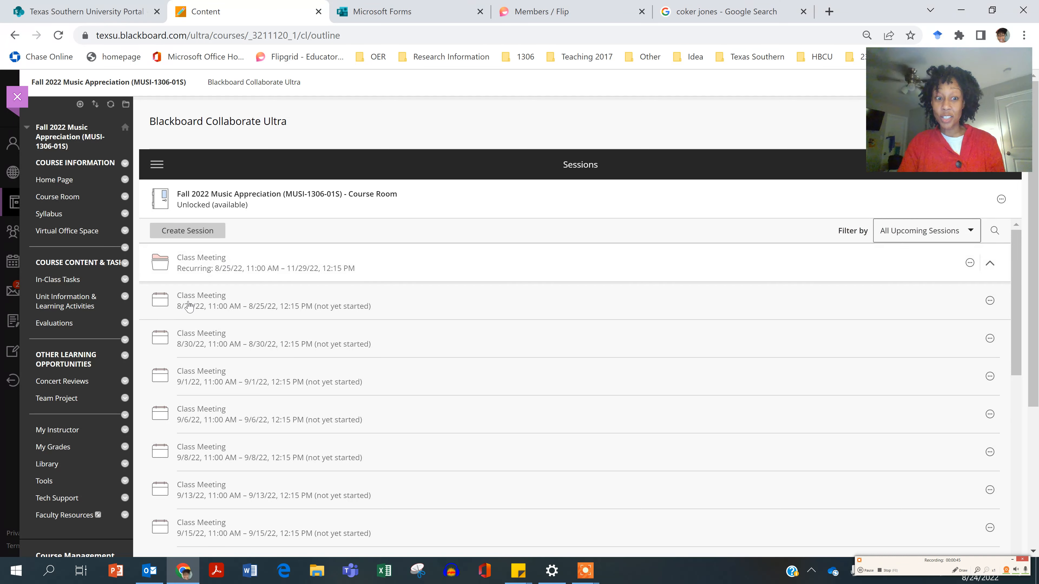
mouse_move(219, 311)
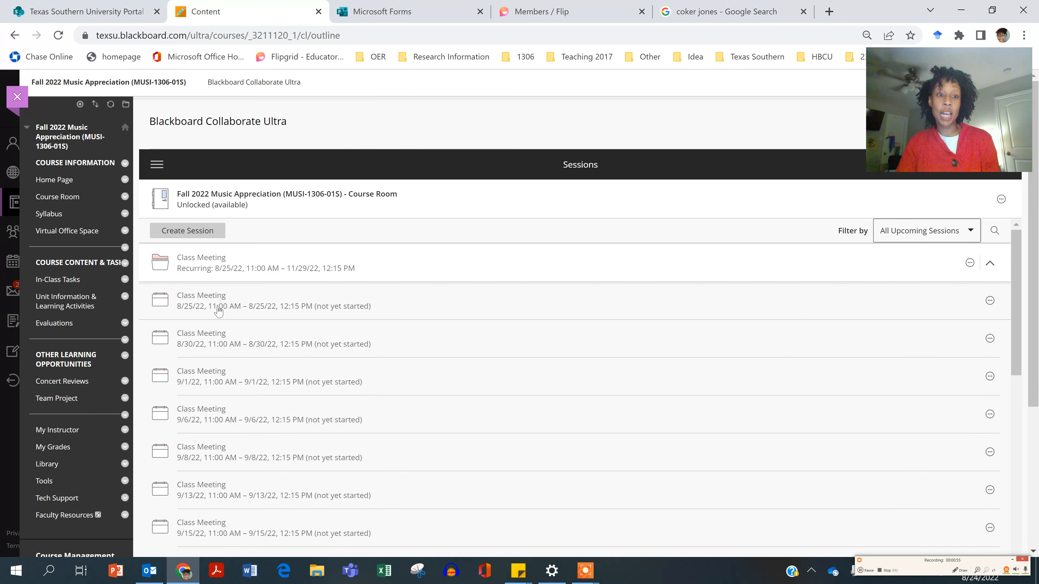
mouse_move(327, 215)
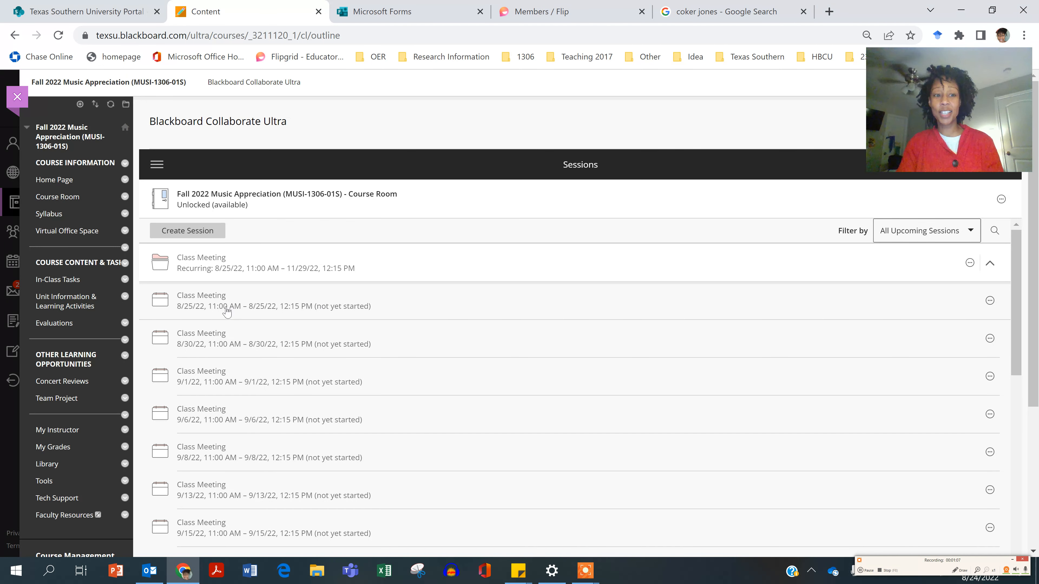
mouse_move(219, 311)
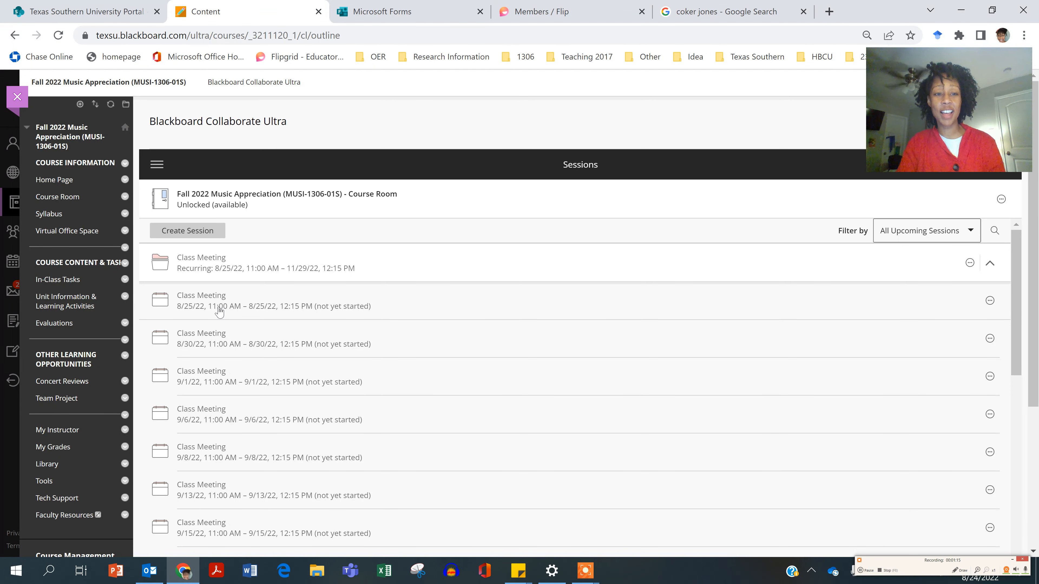
mouse_move(525, 199)
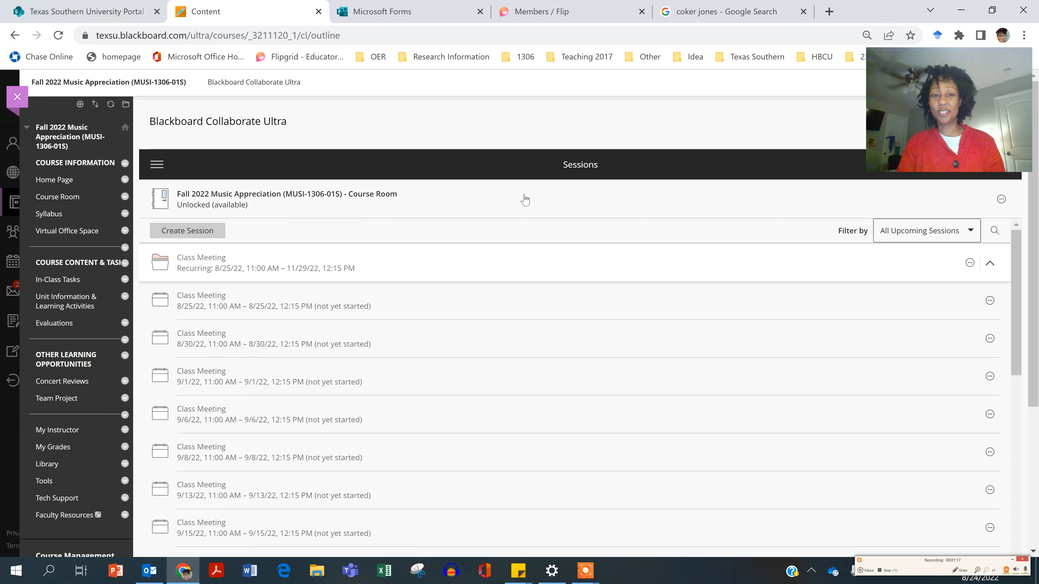
mouse_move(272, 184)
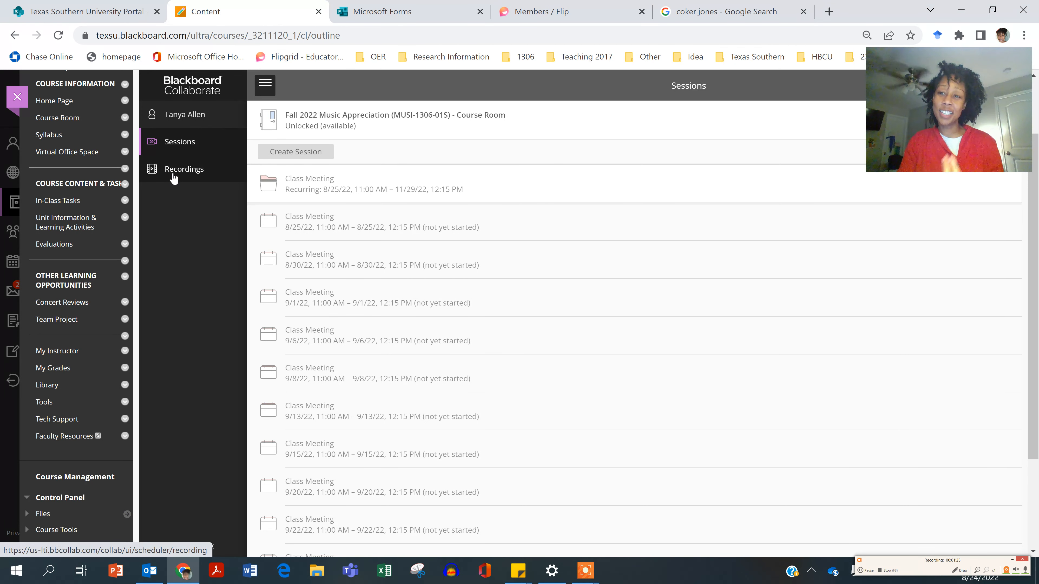
From the room's Recordings list, start watching the Class Meeting / August 23 recording in a new tab
click(183, 168)
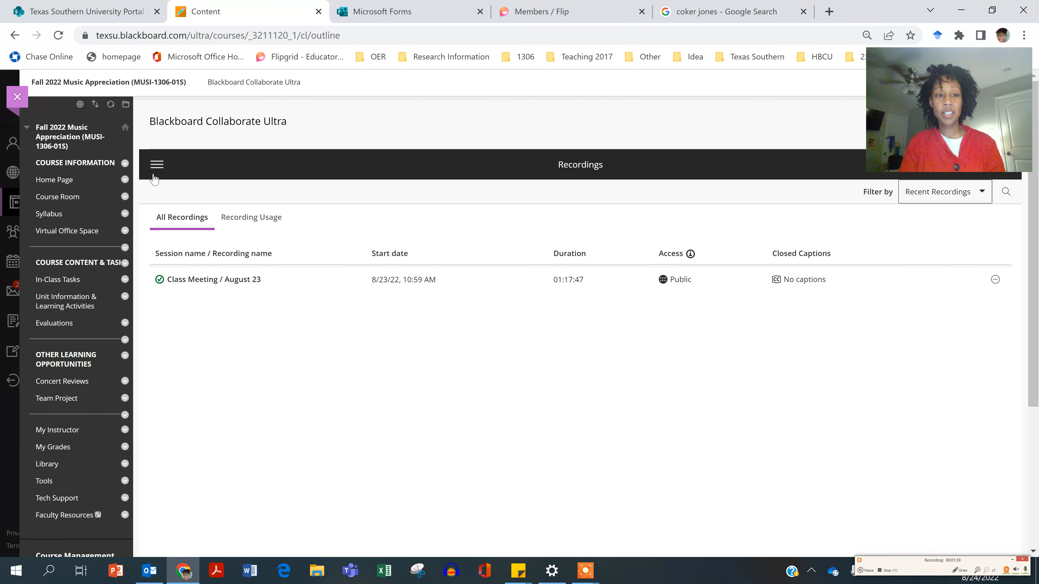
click(157, 164)
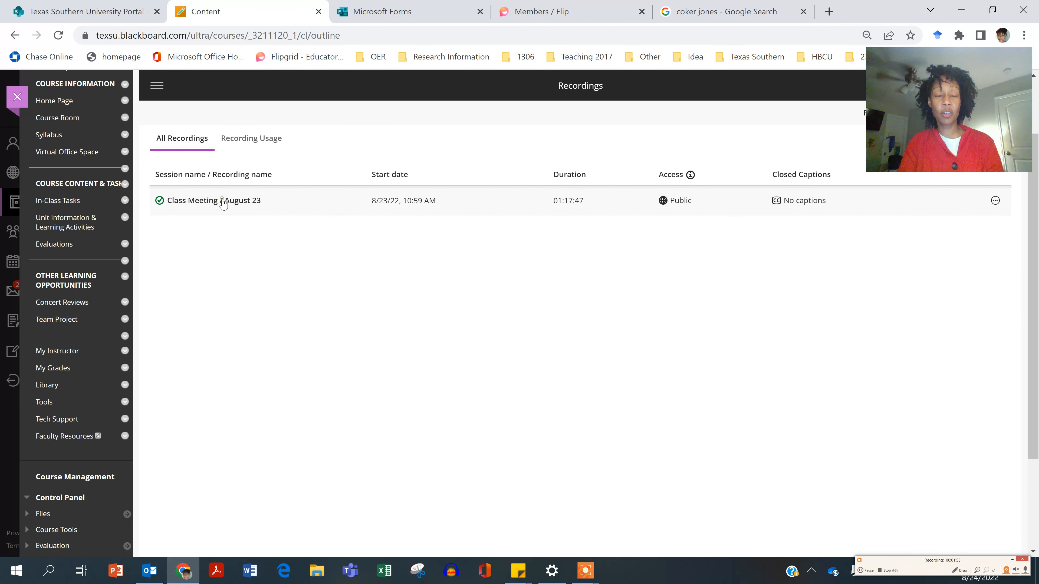
click(213, 200)
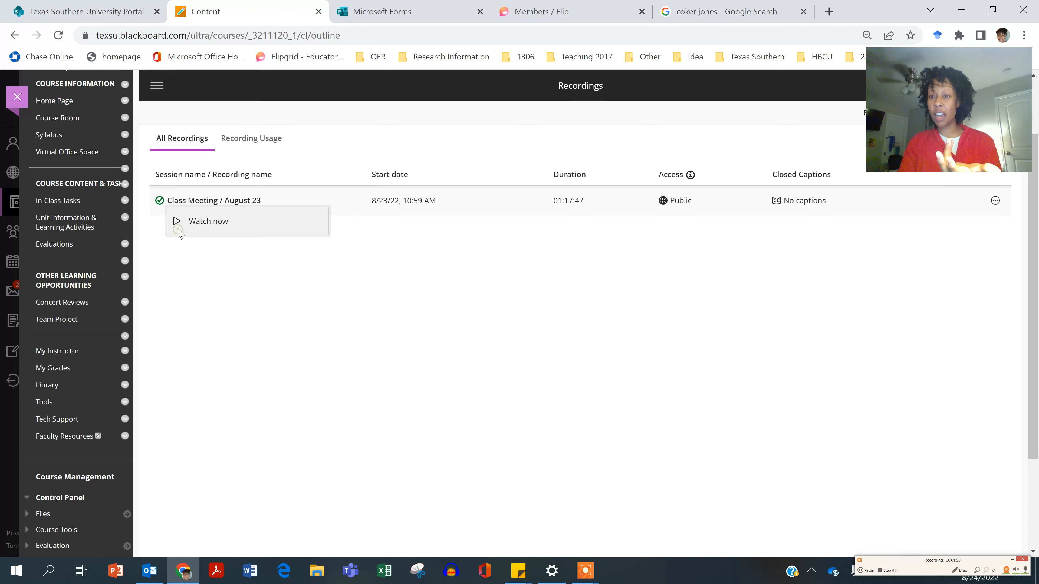
click(208, 221)
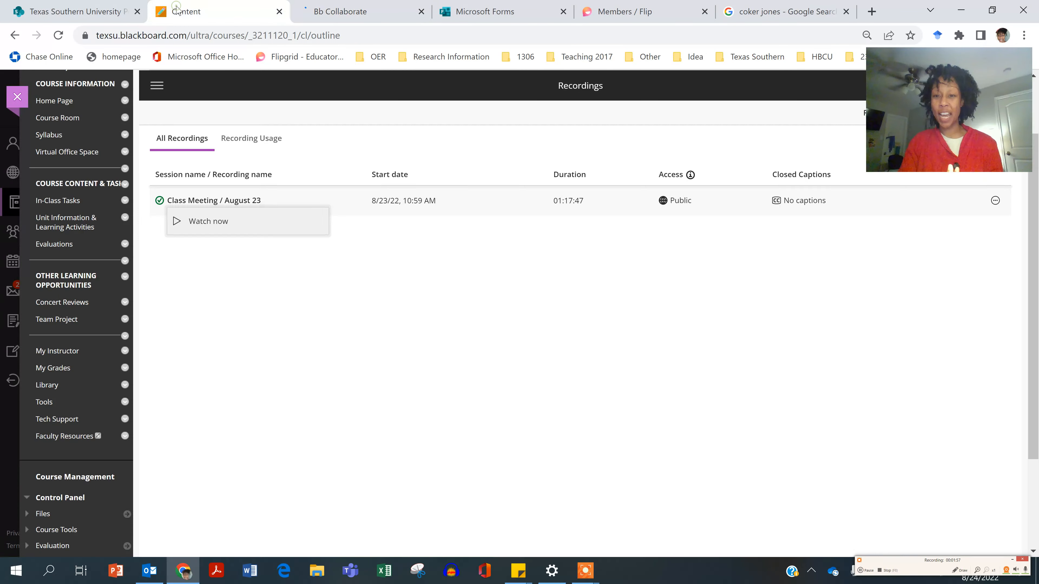
click(208, 221)
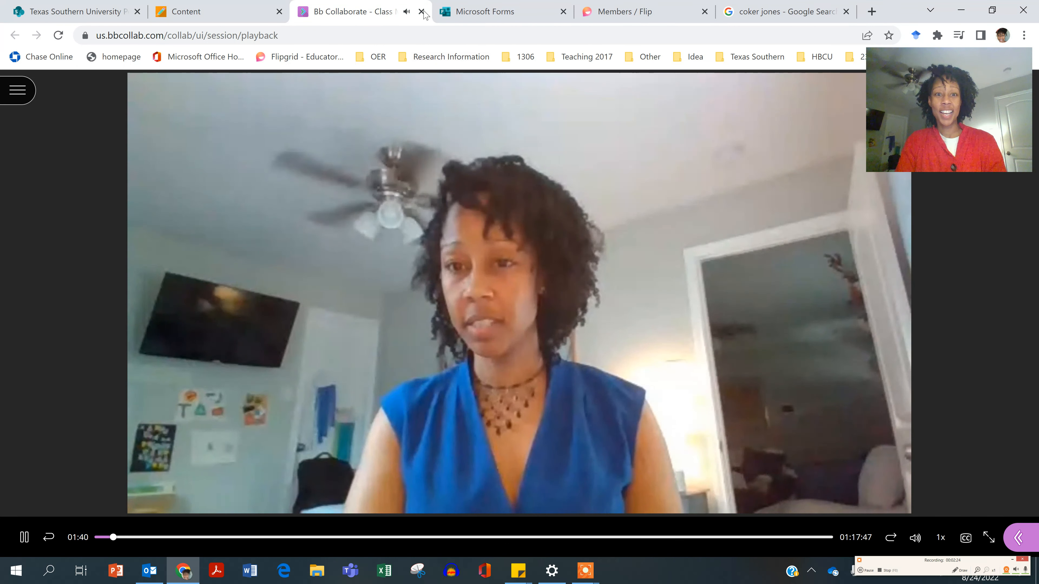
Let the August 23 recording play, then close its playback tab
click(422, 11)
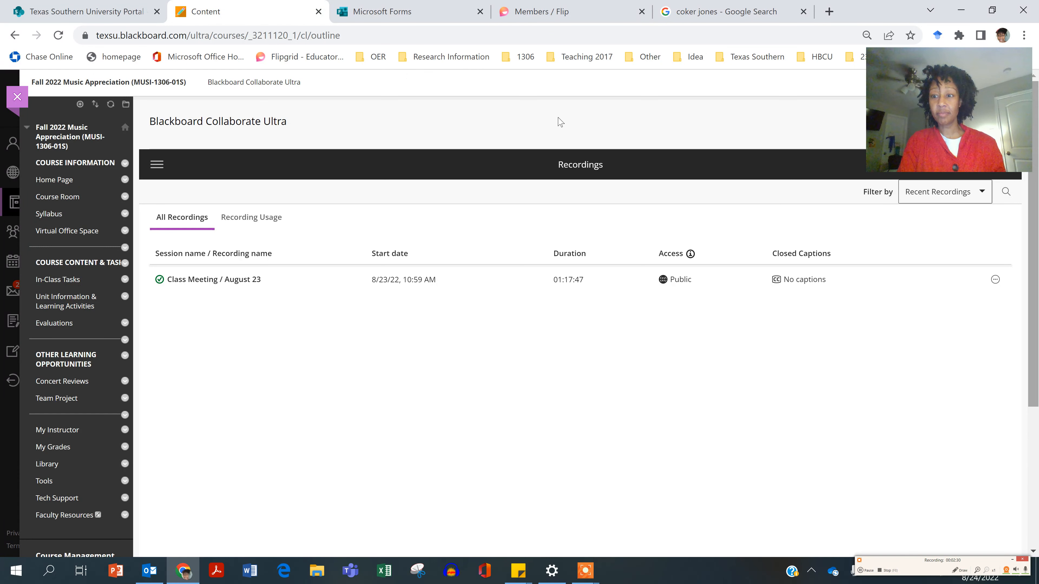
Return to the Sessions list via the Collaborate menu and expand the recurring Class Meeting
click(157, 165)
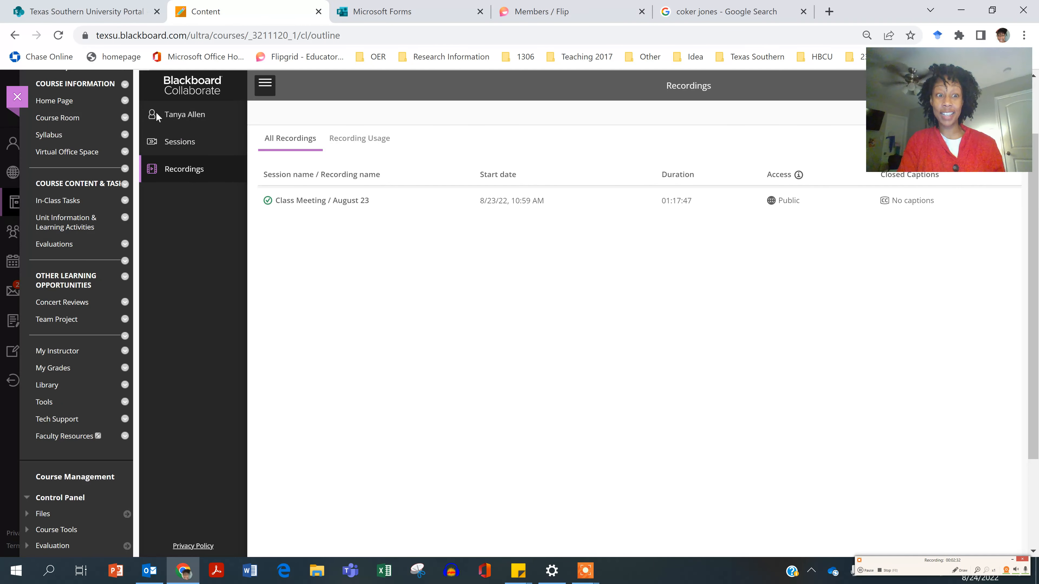
click(179, 141)
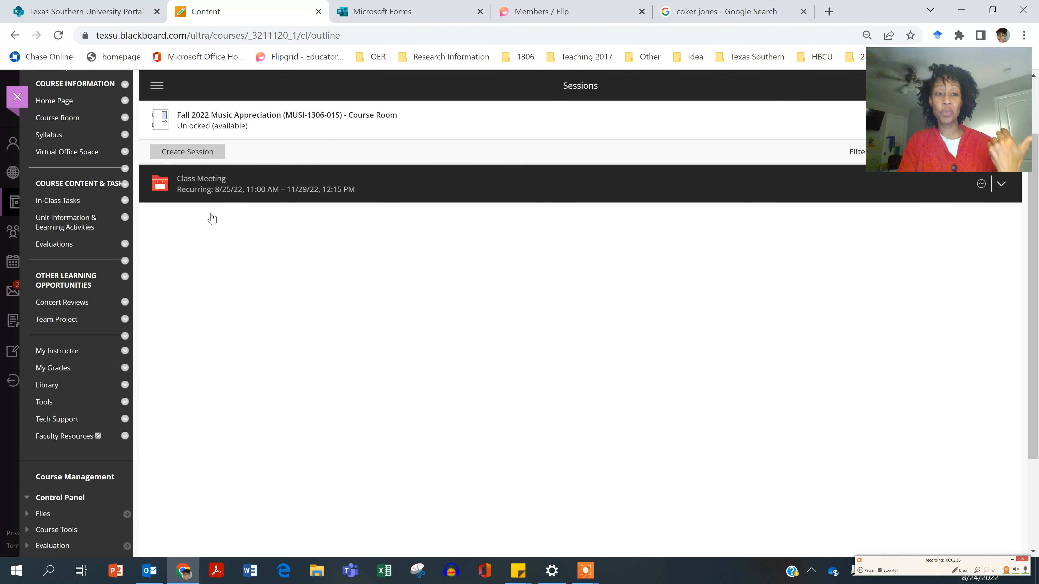
click(1001, 184)
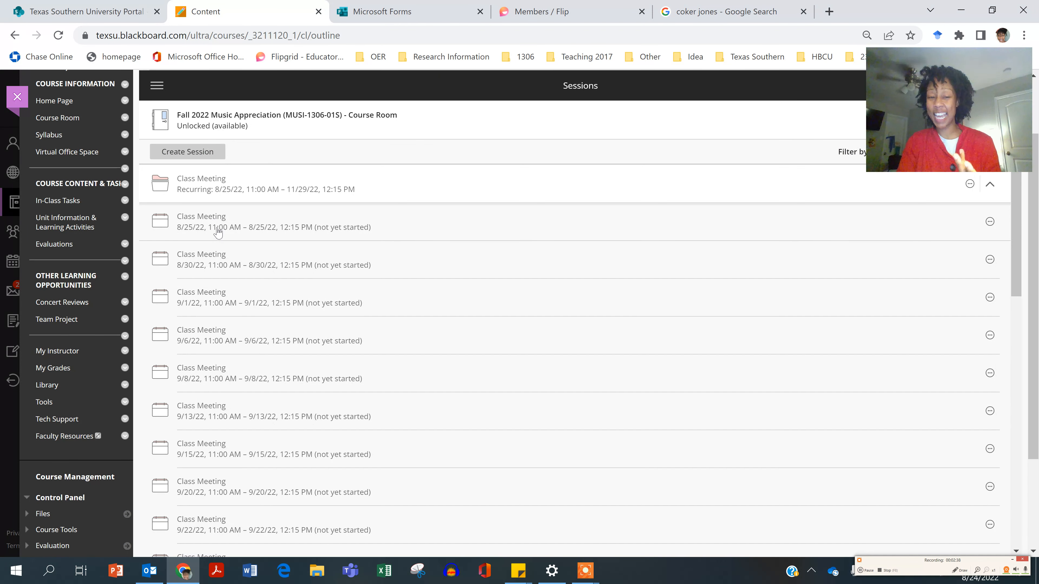